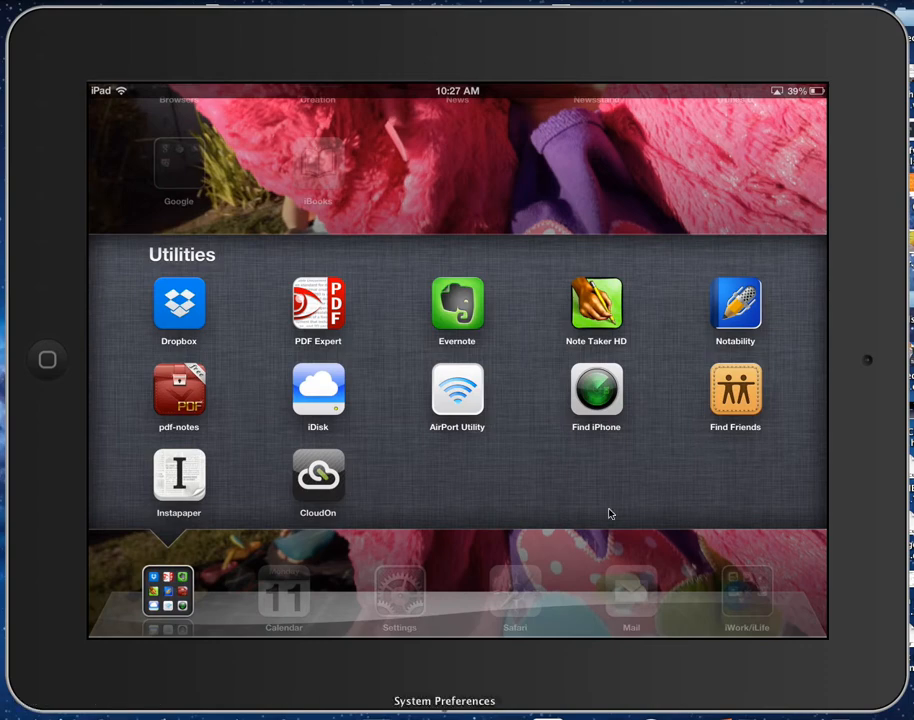
Step: Launch Notability and share the Roles of the Pres T-chart note to Google Drive
click(735, 305)
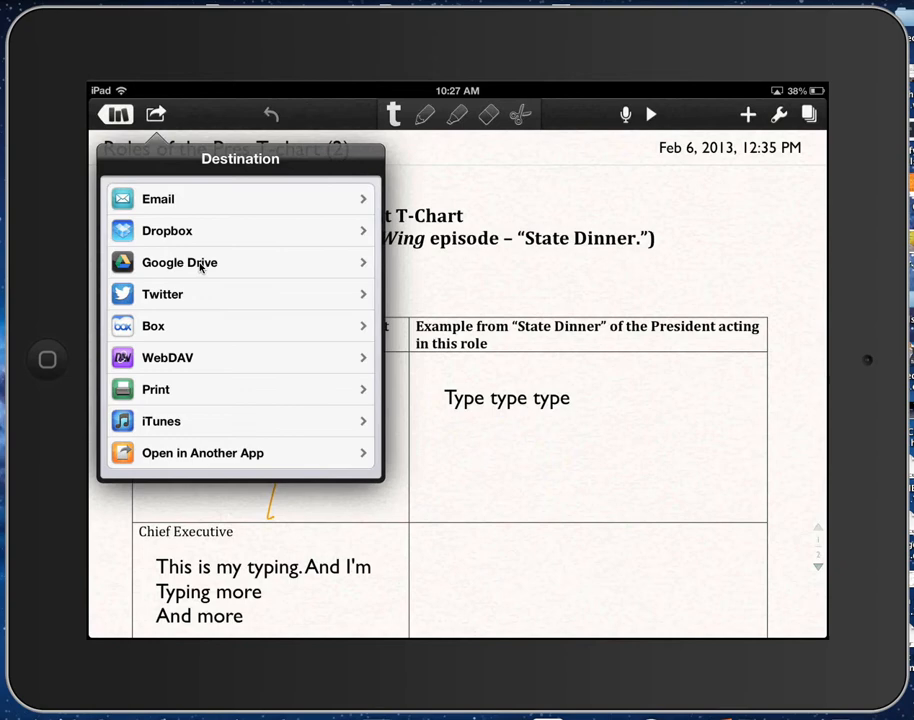
click(179, 262)
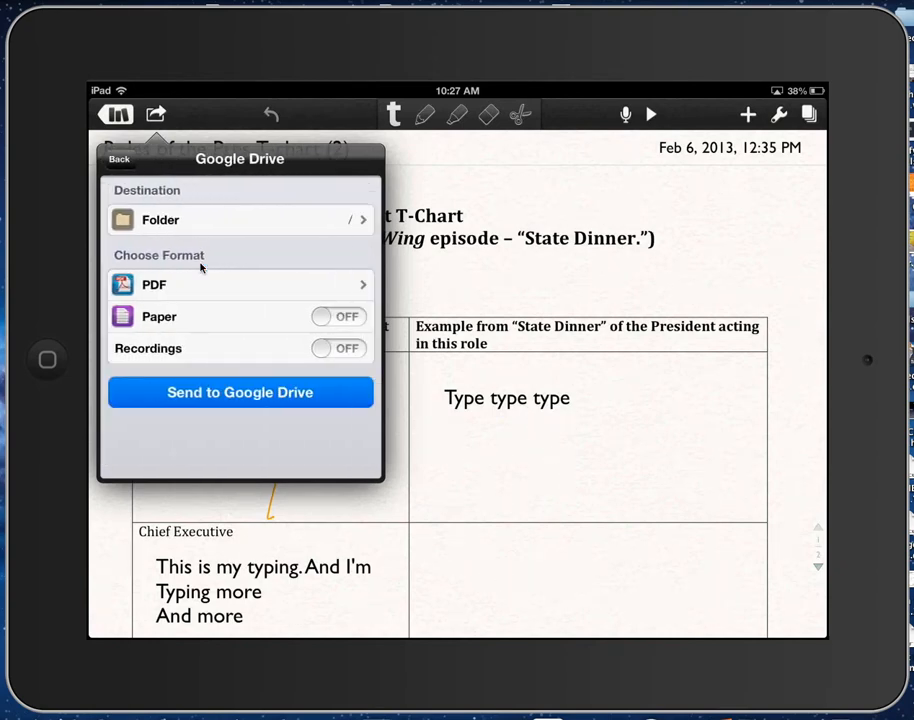
mouse_move(238, 234)
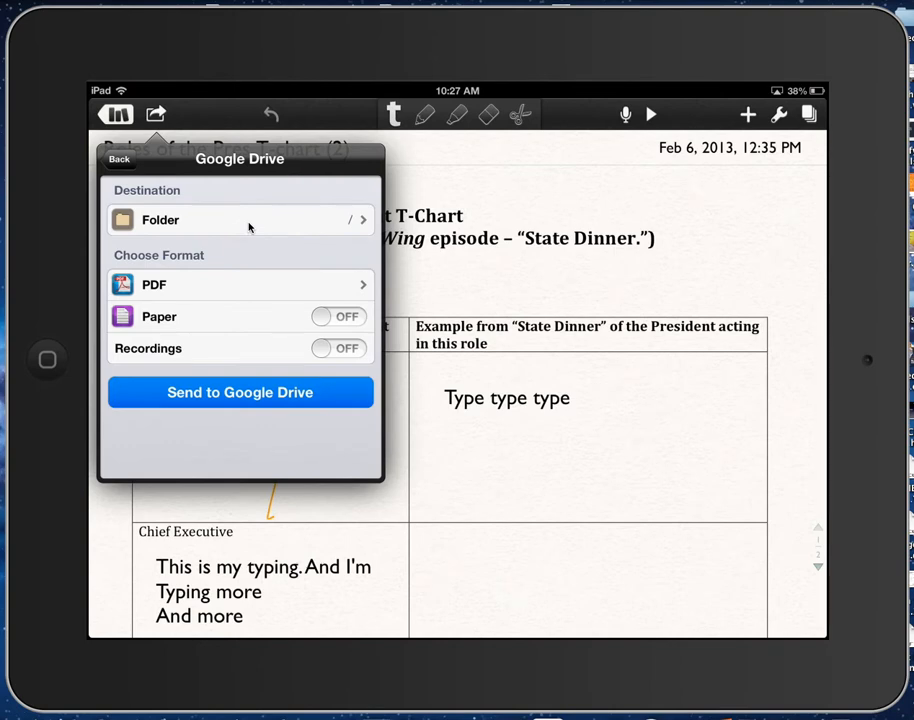
click(240, 392)
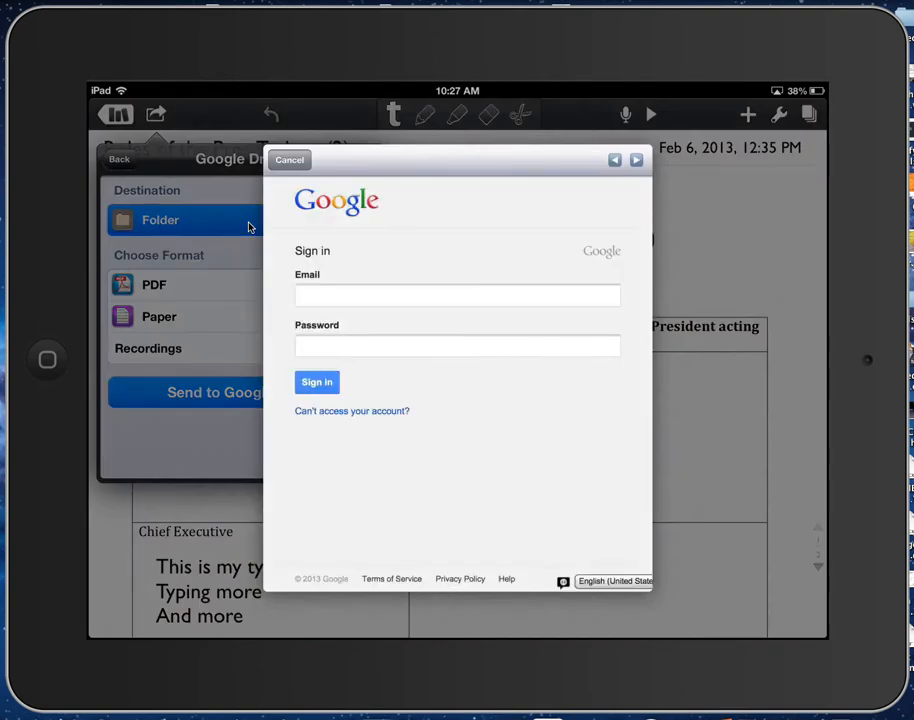
click(457, 294)
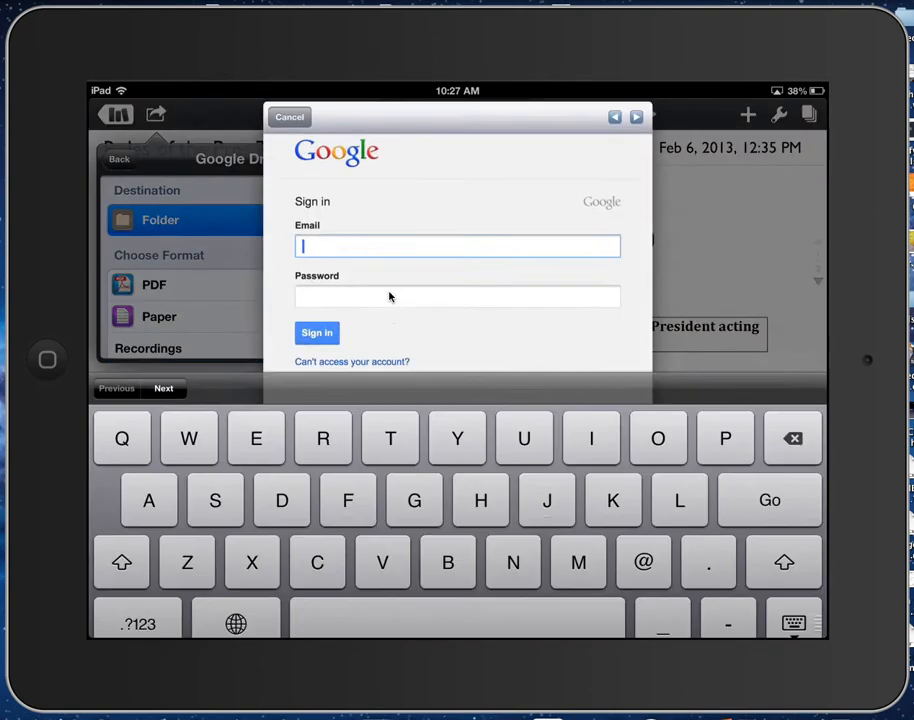
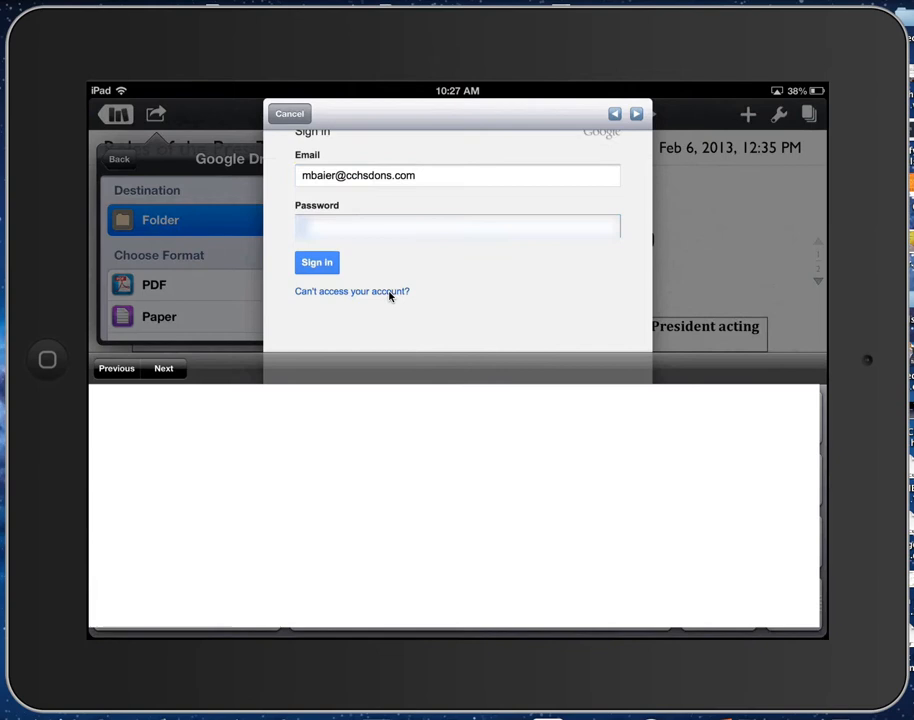
text(password)
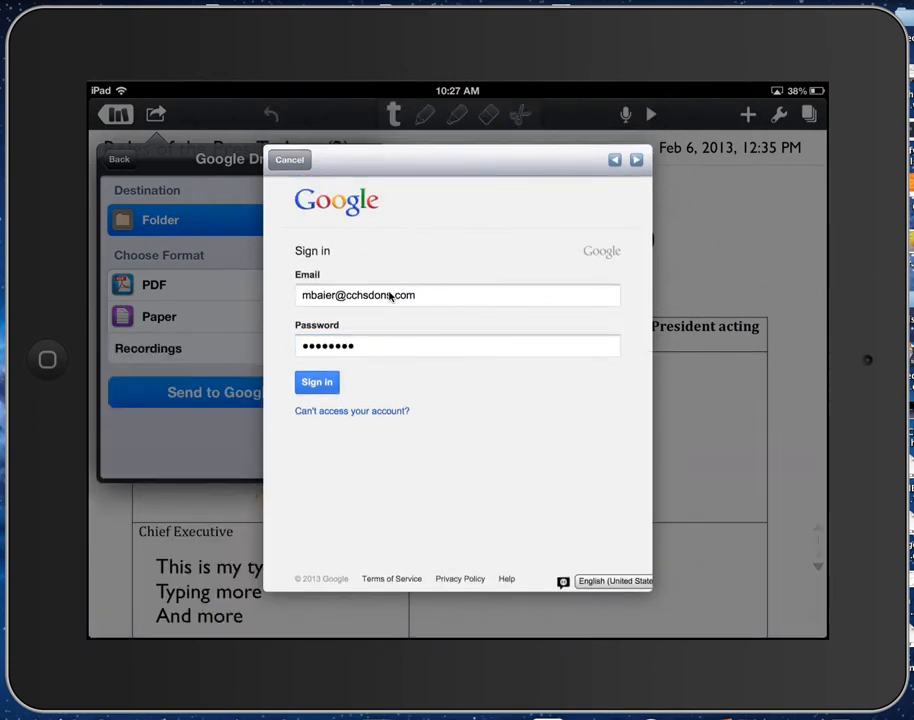
click(317, 382)
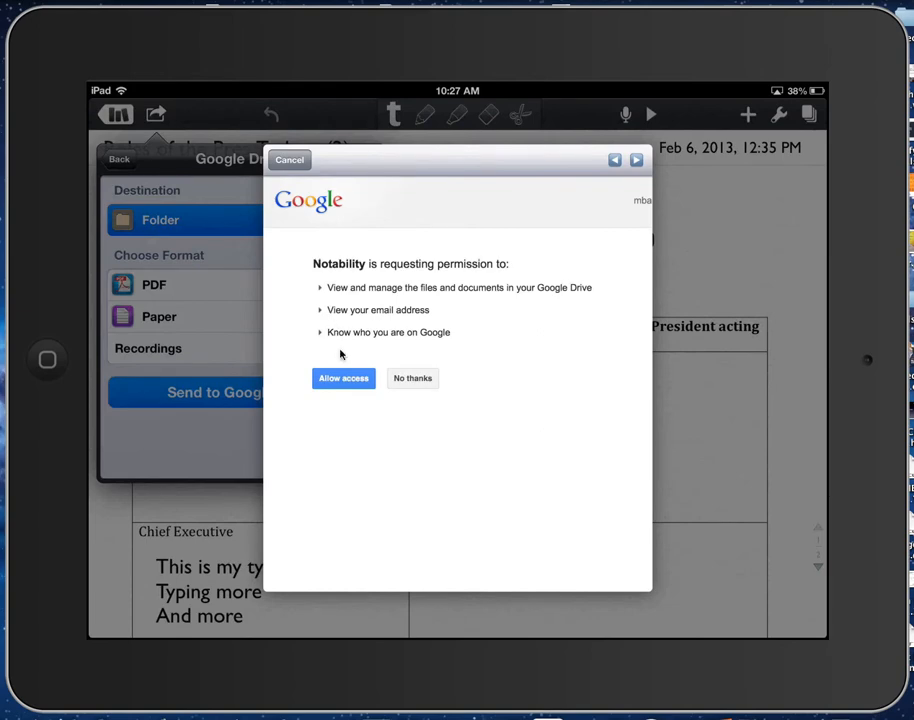
Step: Allow Notability access to the Google Drive account
click(343, 378)
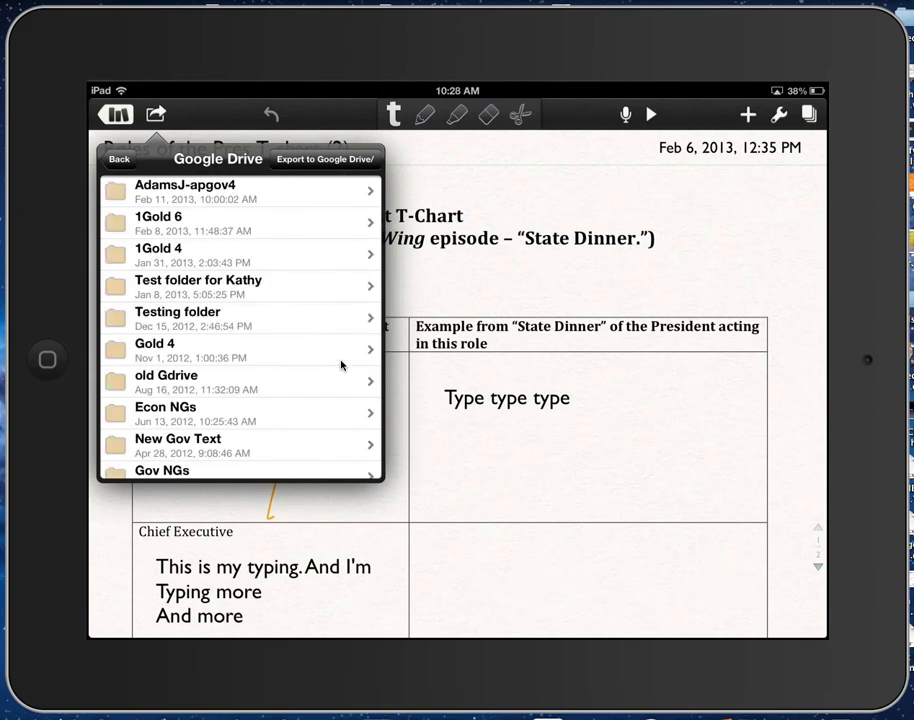
mouse_move(163, 180)
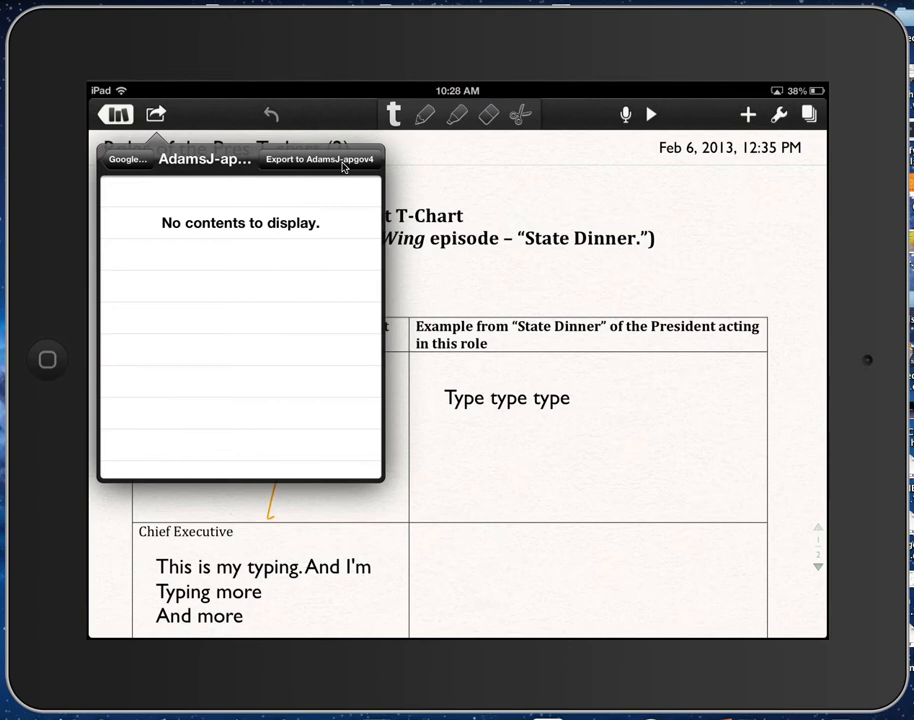
Step: Export to AdamsJ-apgov4 in PDF format and send the note to Google Drive
click(320, 159)
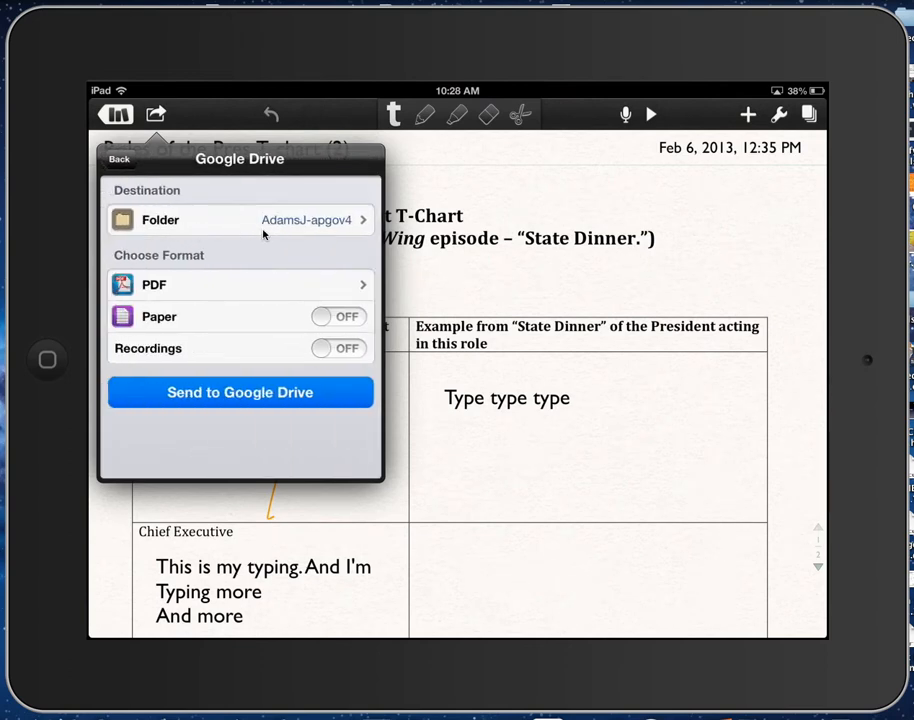
mouse_move(224, 296)
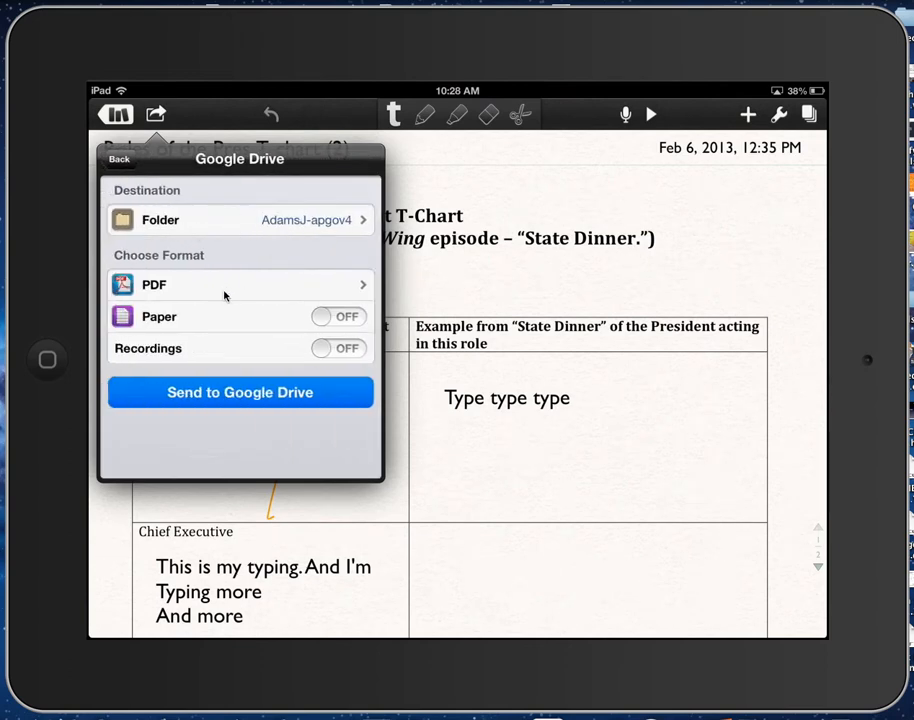
click(240, 284)
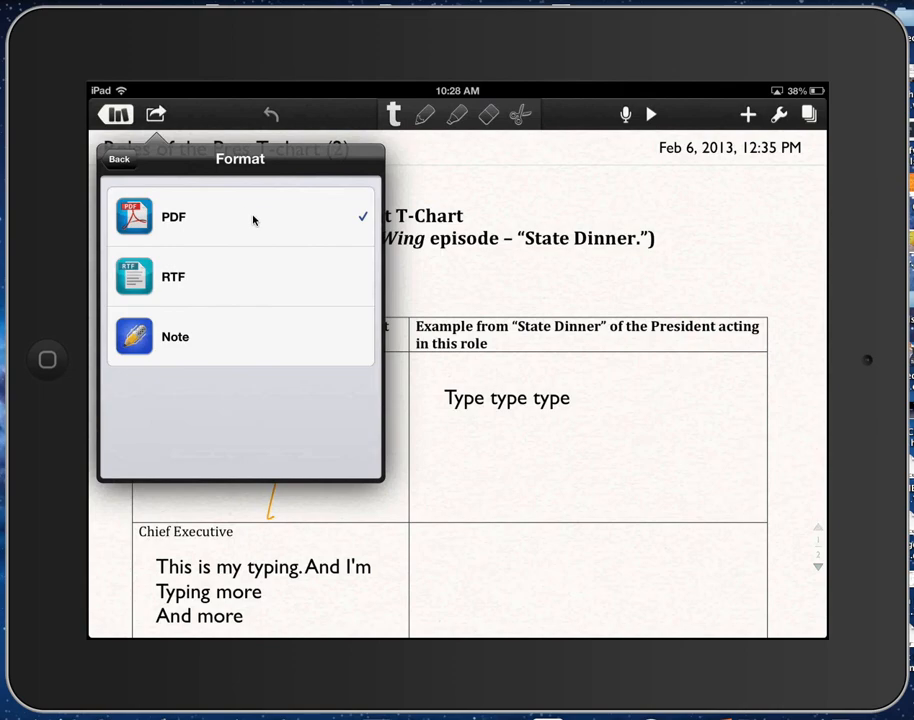
click(119, 159)
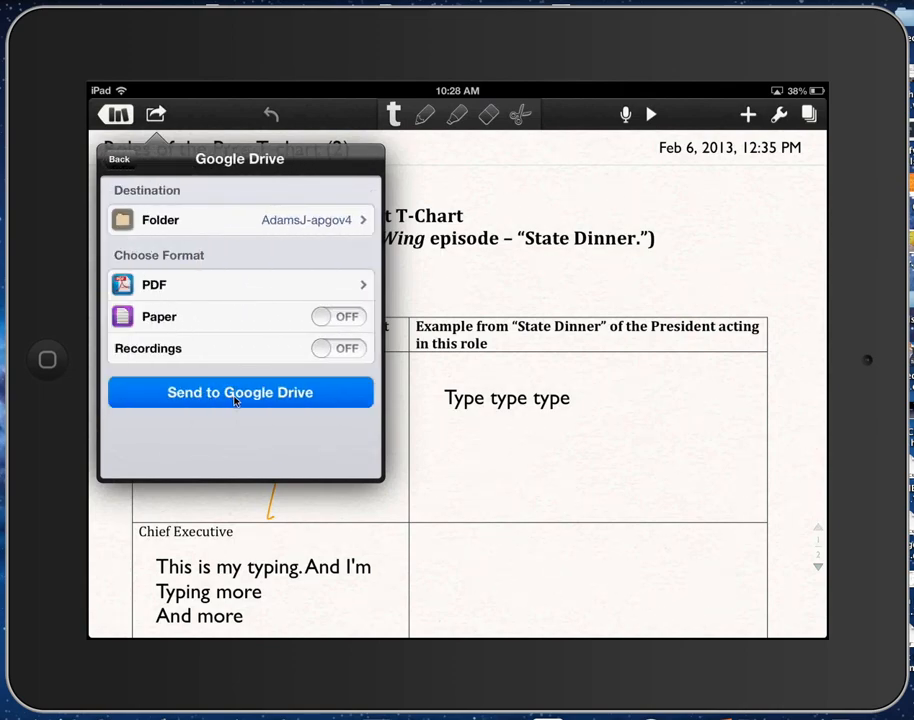
click(239, 392)
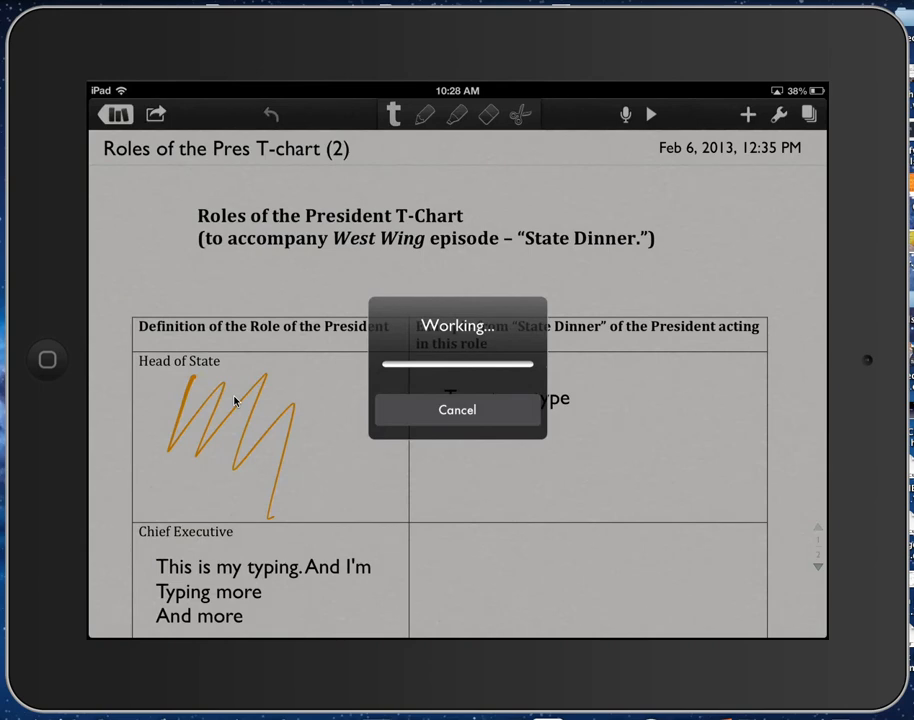